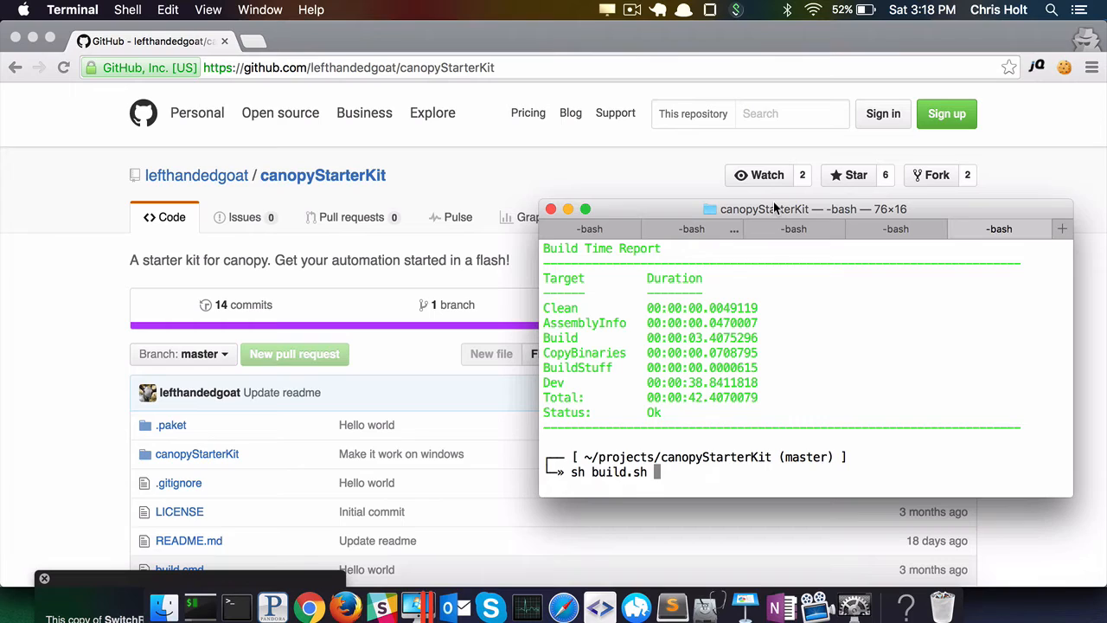
# Run sh build.sh in ~/projects/canopyStarterKit to build and test the starter kit.
pyautogui.press('Return')
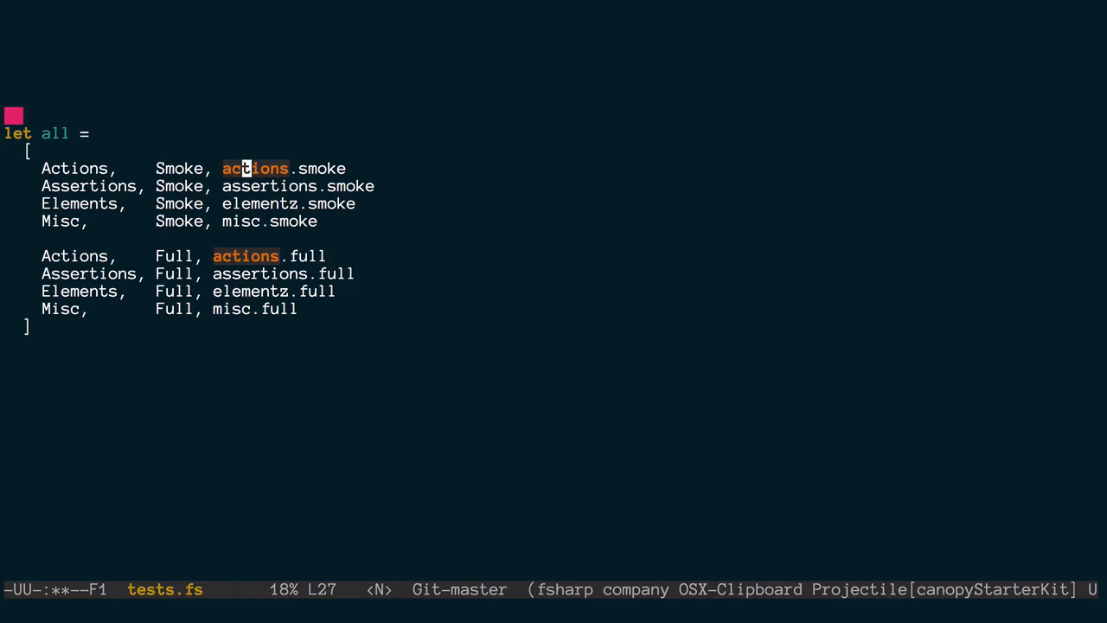
pyautogui.moveTo(312, 167)
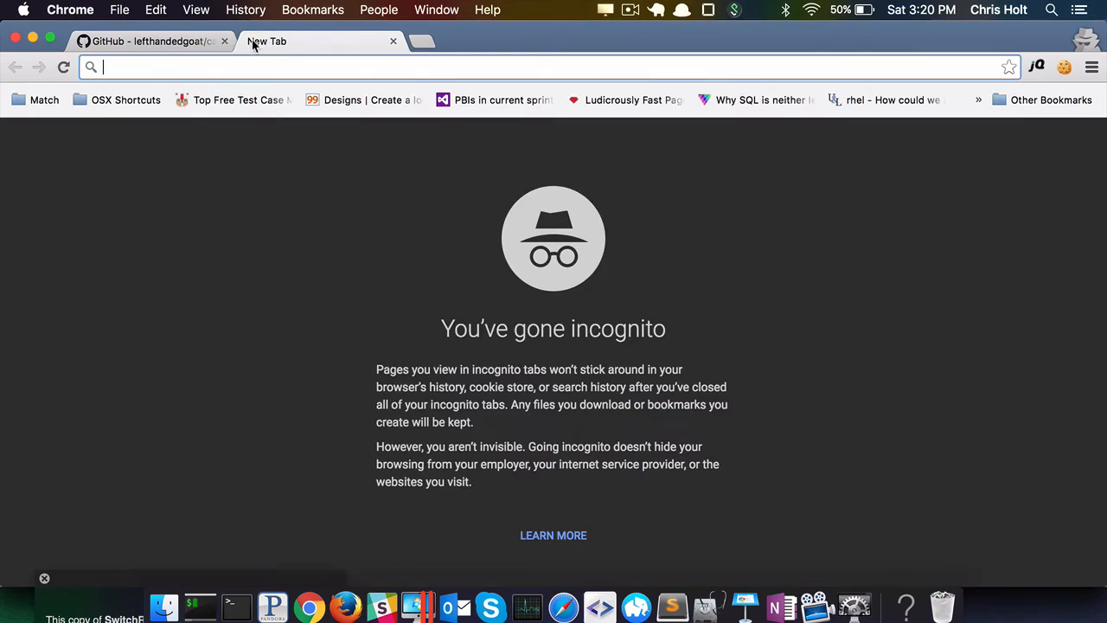
# Load lefthandedgoat.github.io/canopy/ and open the Actions page under Getting Started.
pyautogui.write('lefthandedgoat.github.io/canopy/')
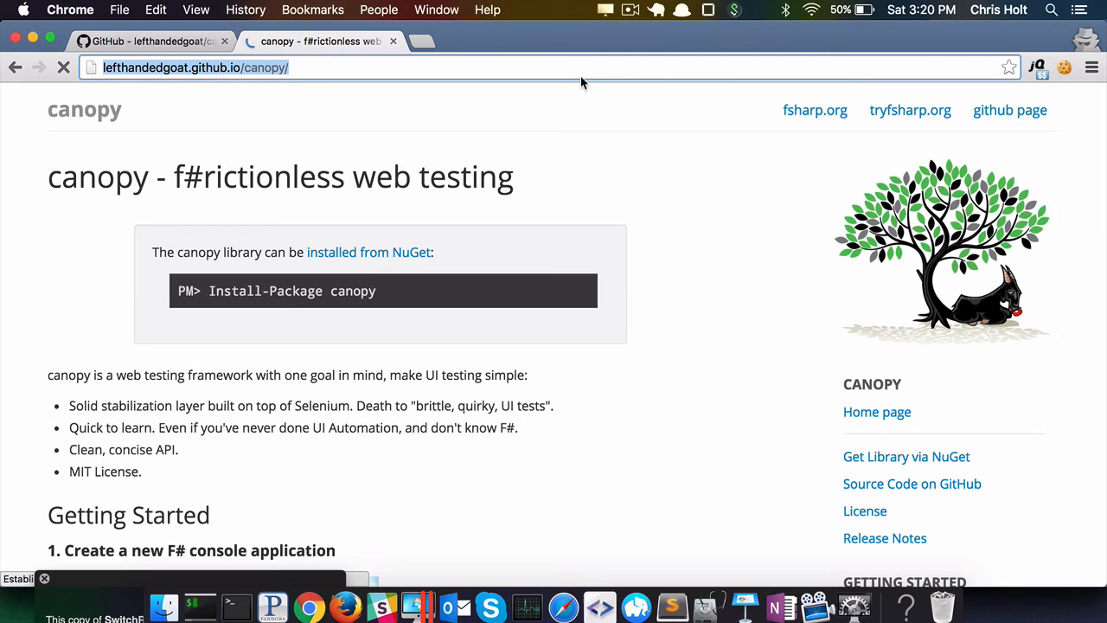
pyautogui.scroll(-3)
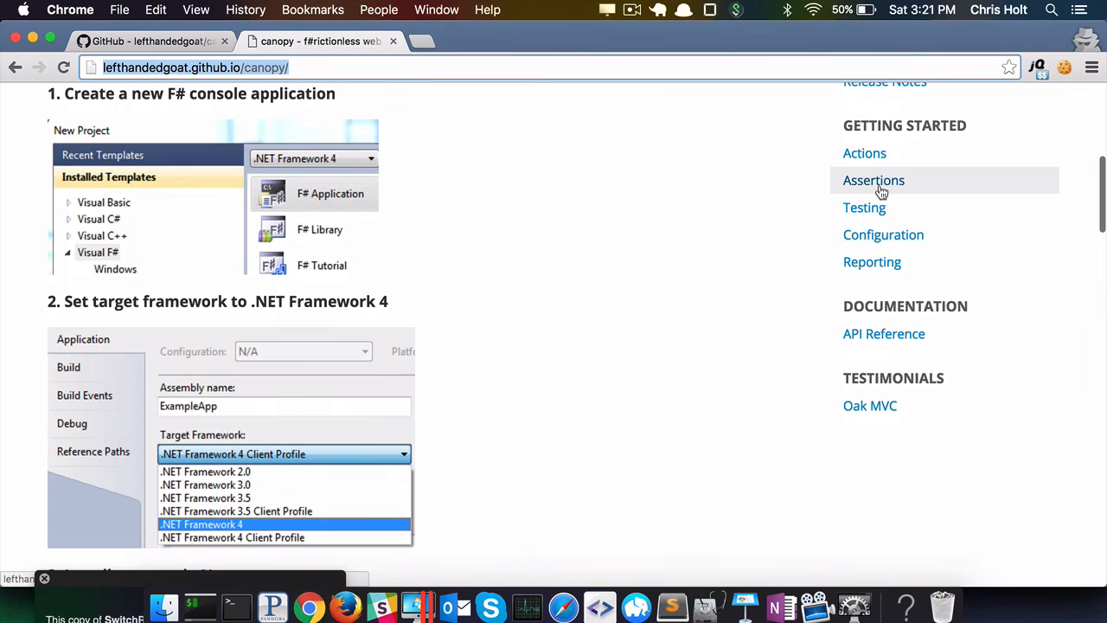
pyautogui.click(864, 153)
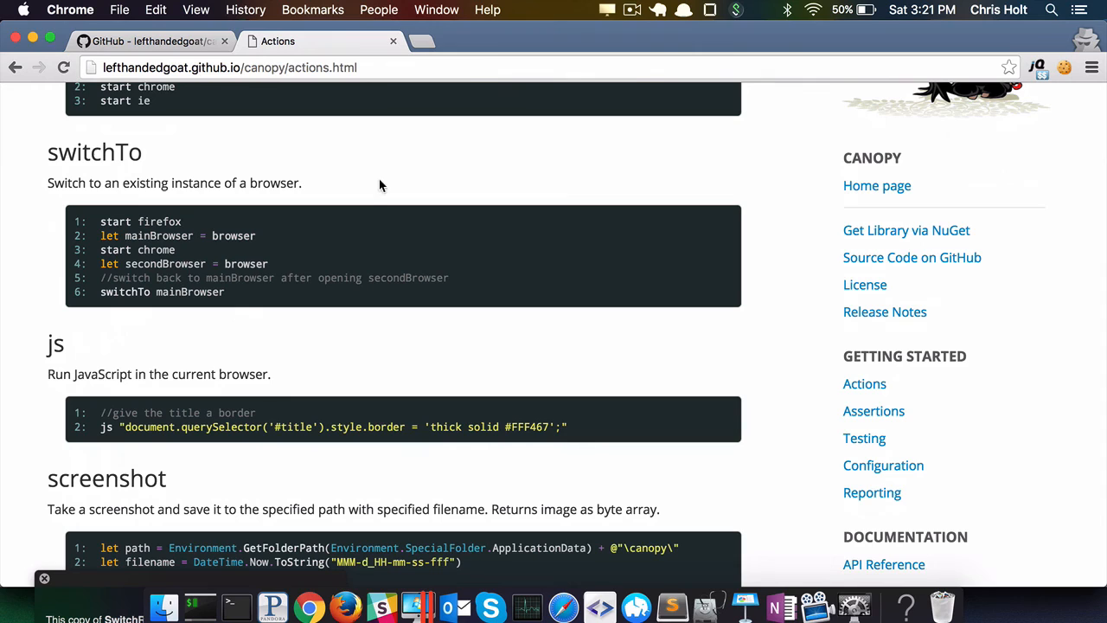
pyautogui.moveTo(393, 180)
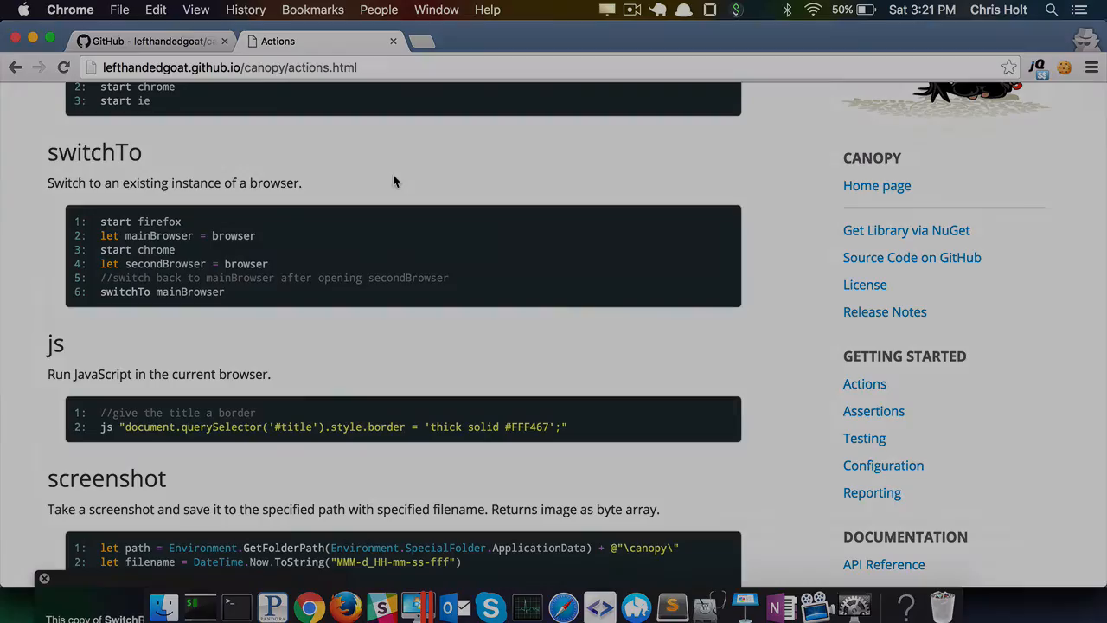